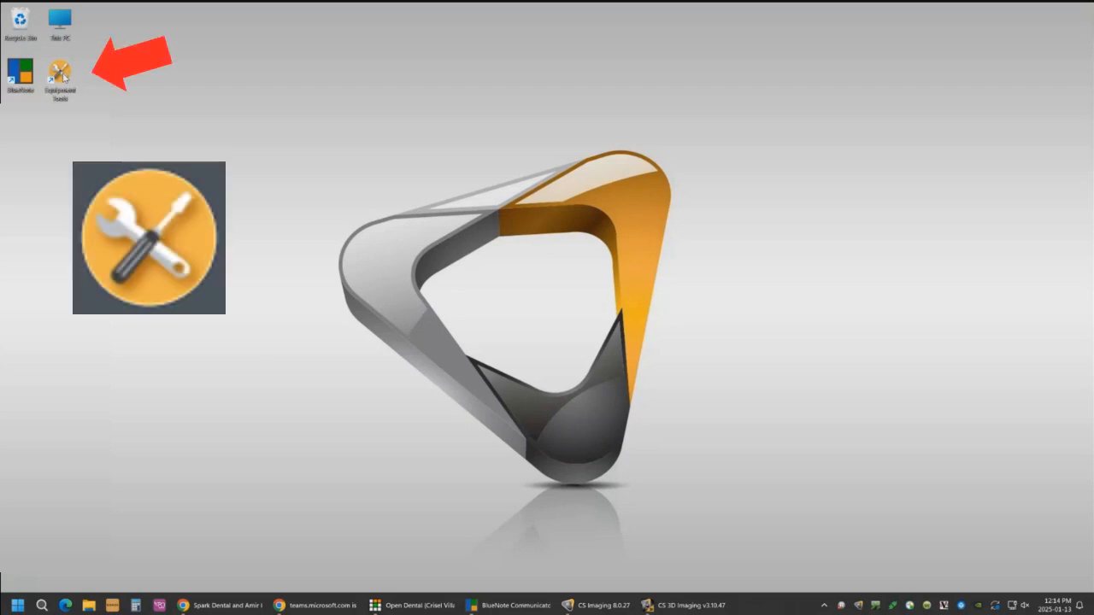
- Launch Equipment Tools Solution and log in as 'User'
double_click(59, 77)
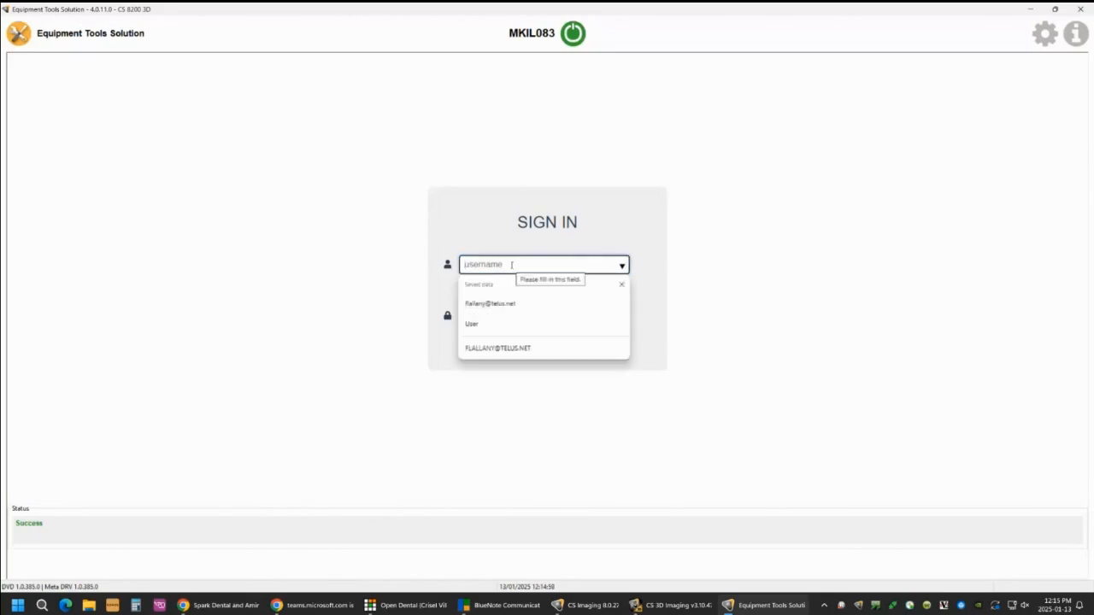
click(472, 323)
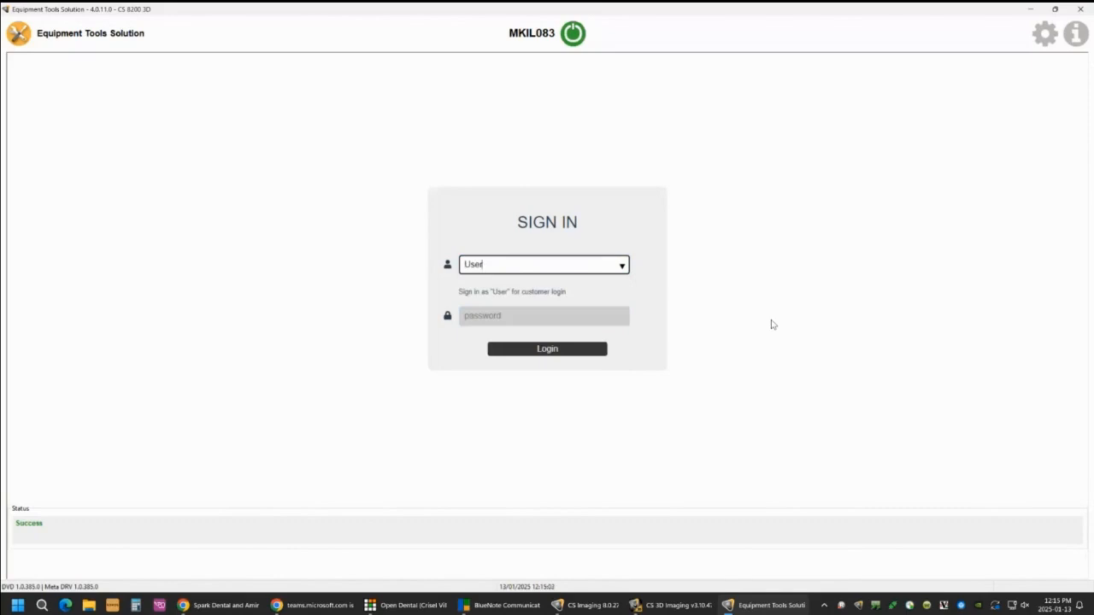
mouse_move(547, 349)
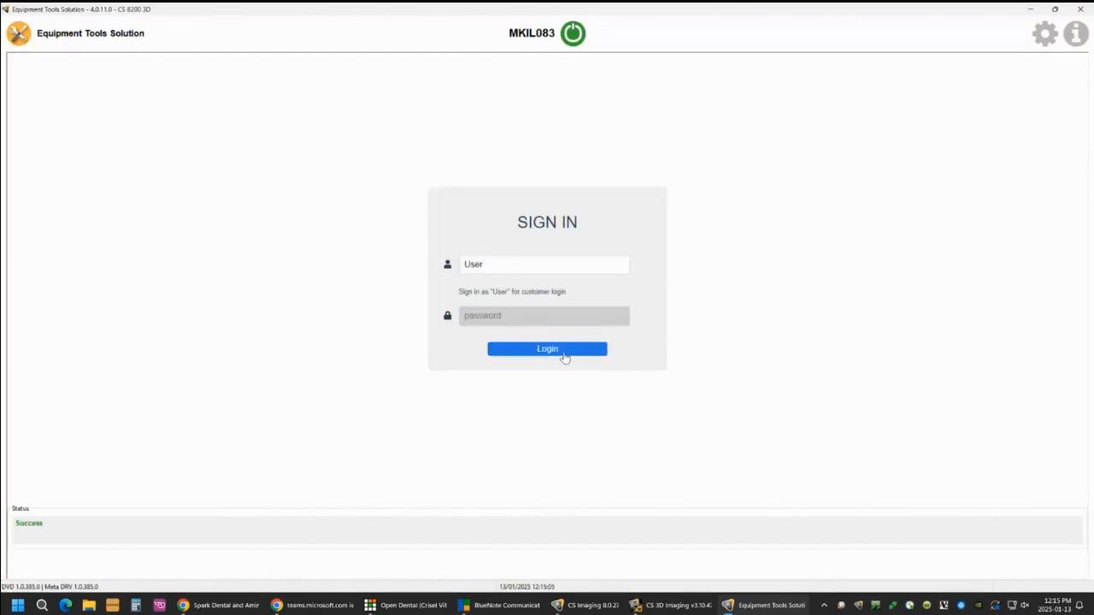
click(547, 348)
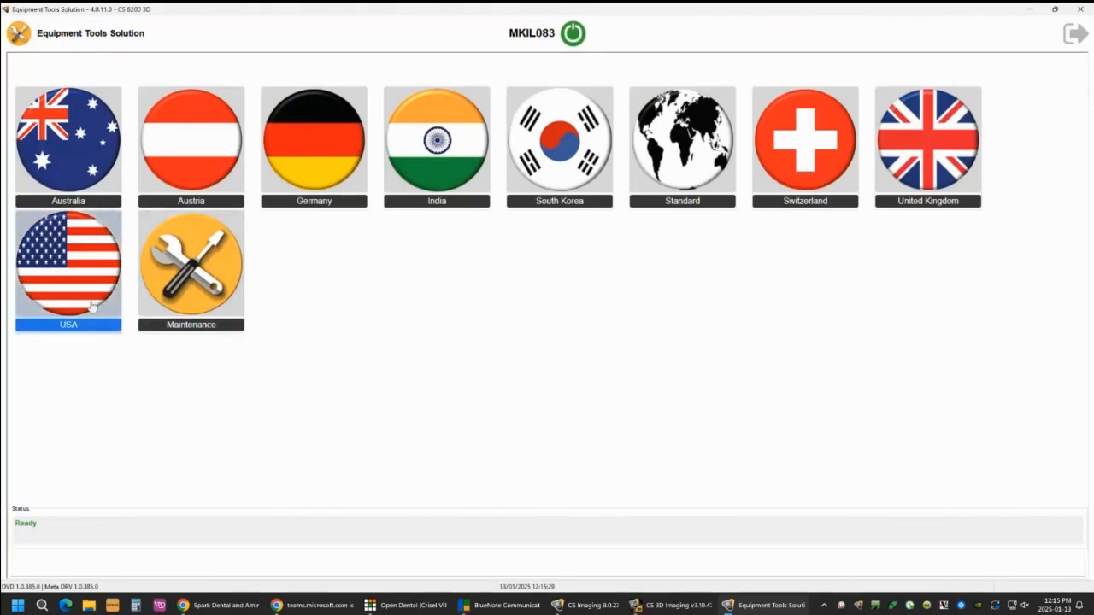
- Choose the USA configuration and the 3D category to list X-Ray beam, Image Quality, Generate Report
click(69, 265)
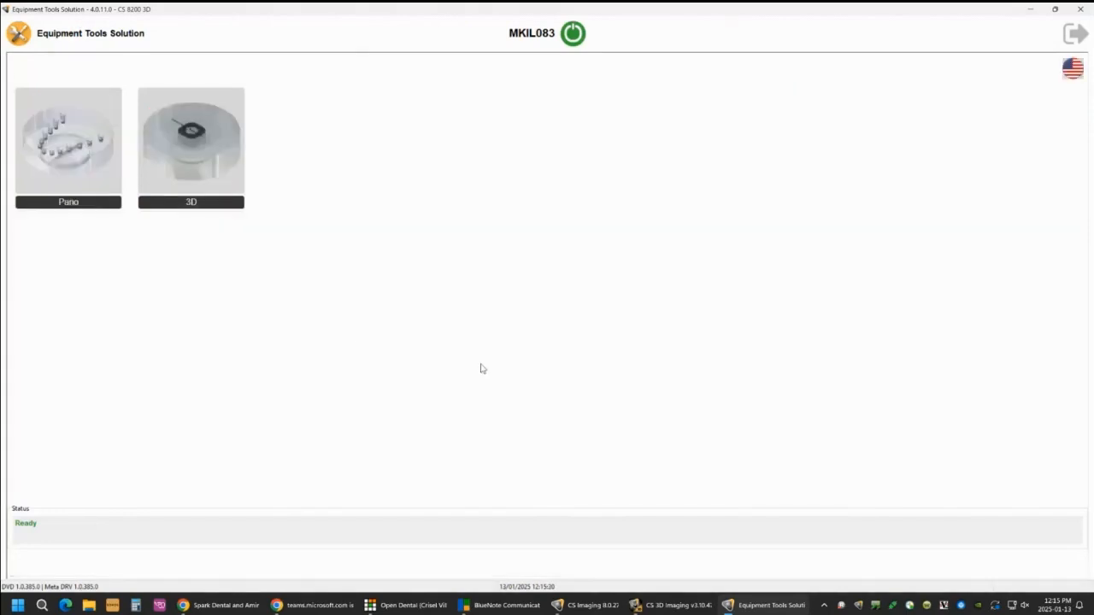
click(191, 145)
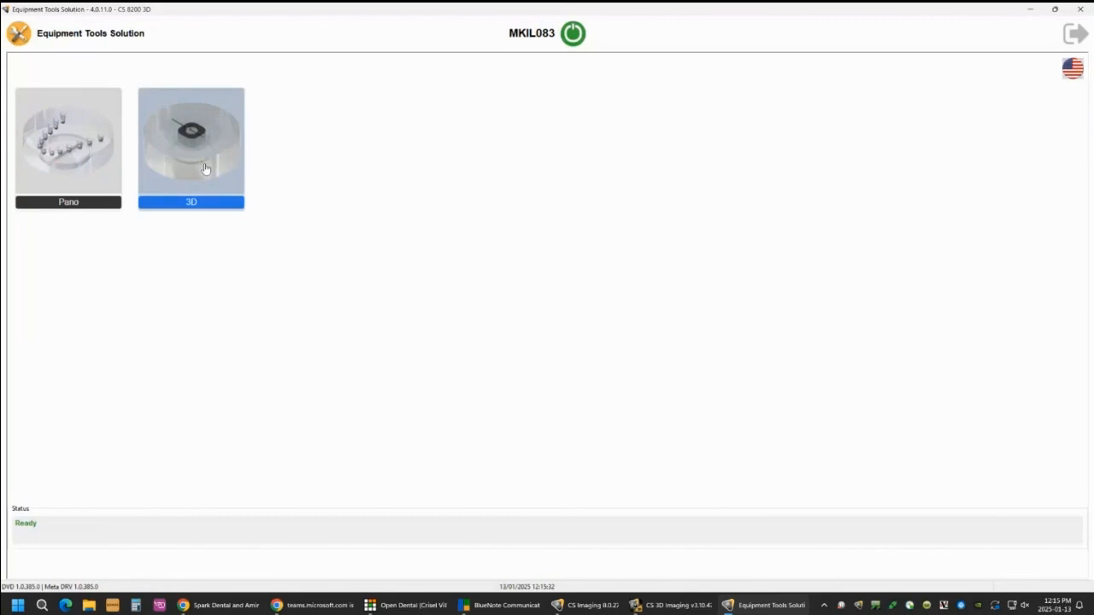
click(190, 137)
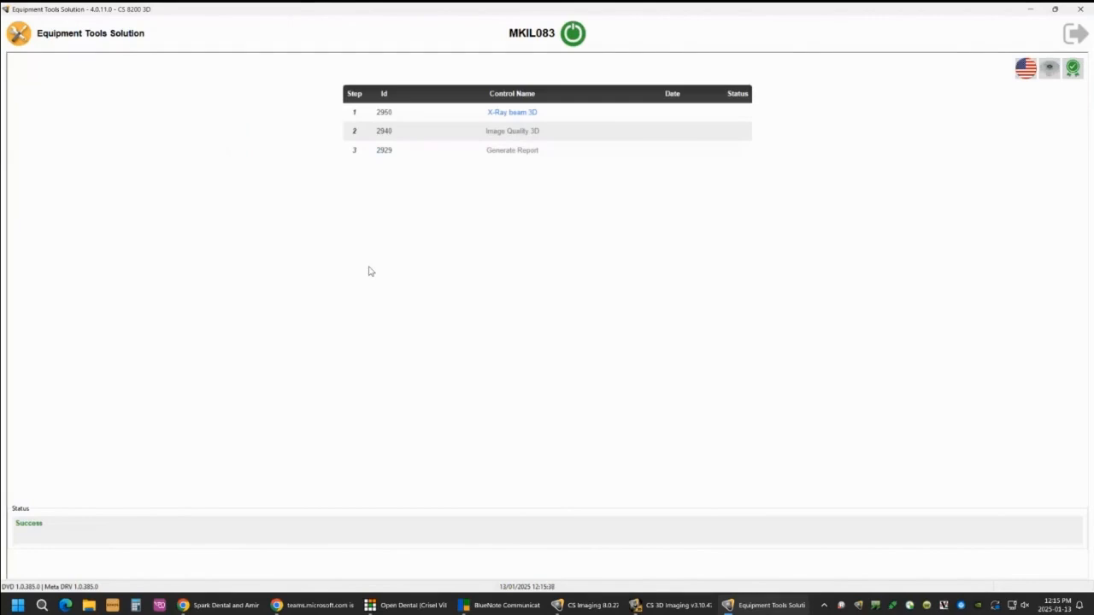
mouse_move(515, 149)
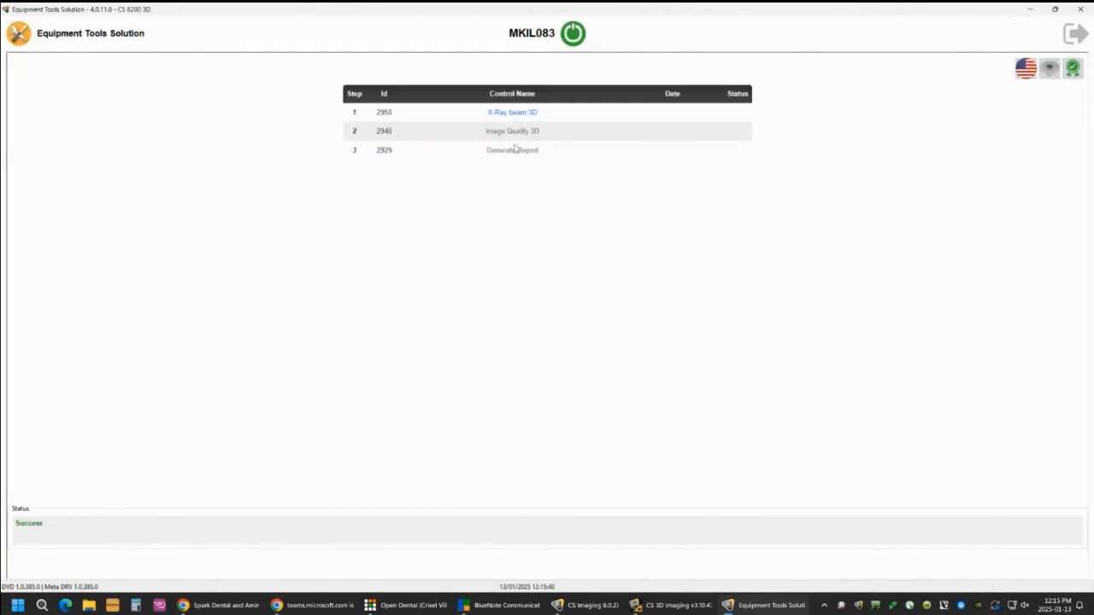
- Start the X-Ray beam 3D test and advance past step 2950.1 to the exposure screen
click(511, 112)
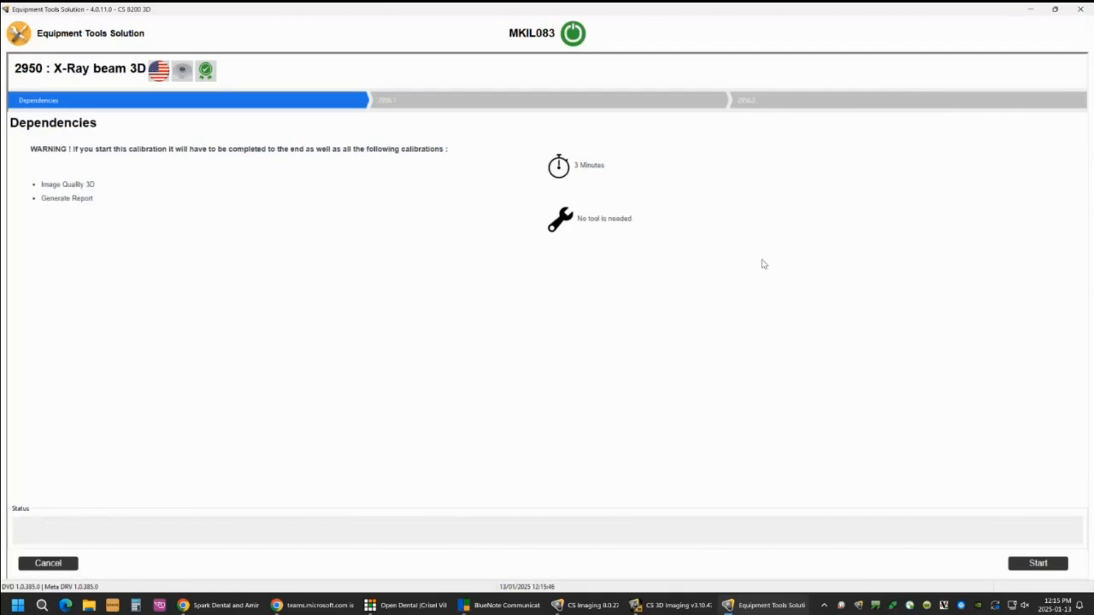
mouse_move(1037, 563)
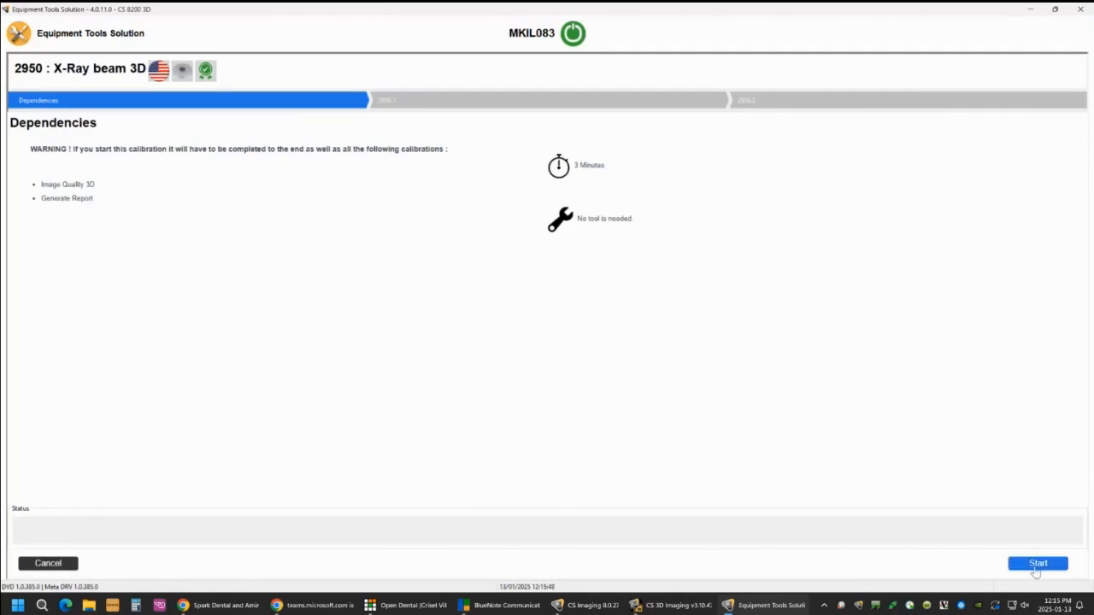
click(1036, 563)
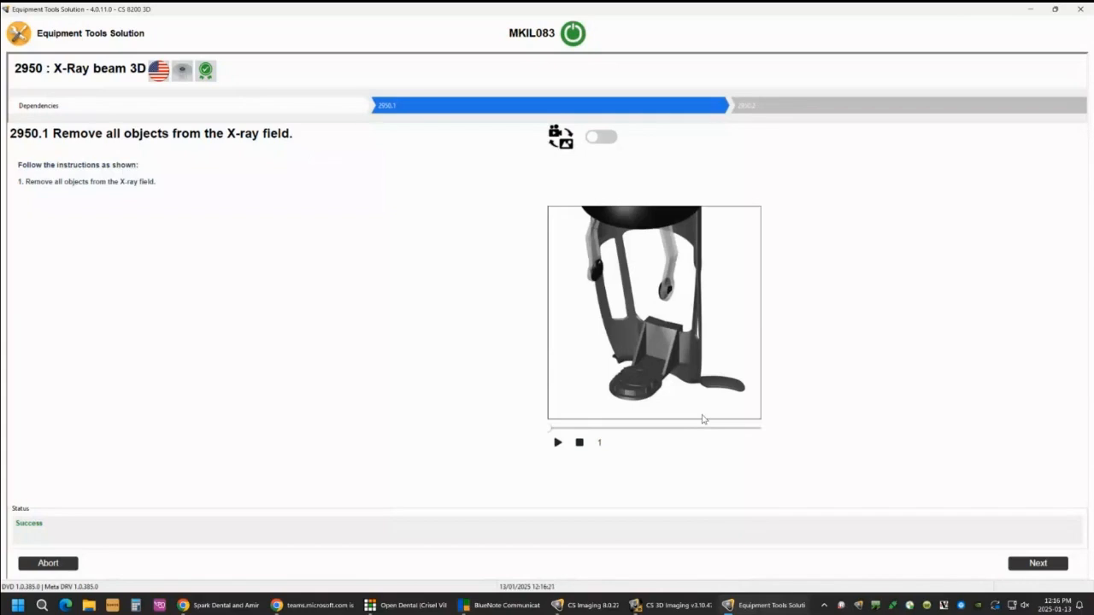
mouse_move(632, 511)
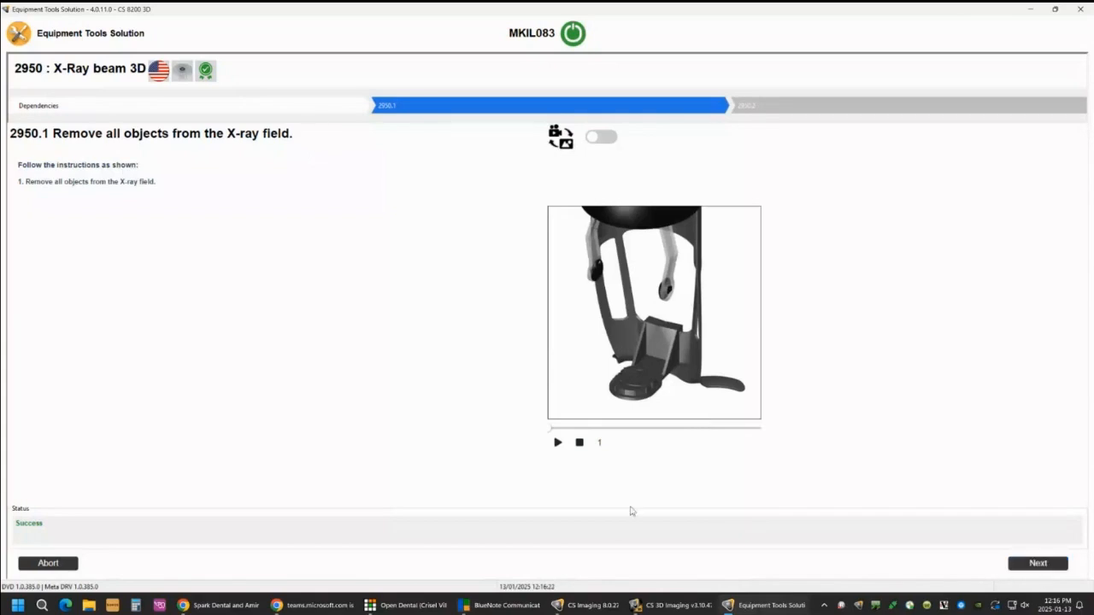
click(1037, 562)
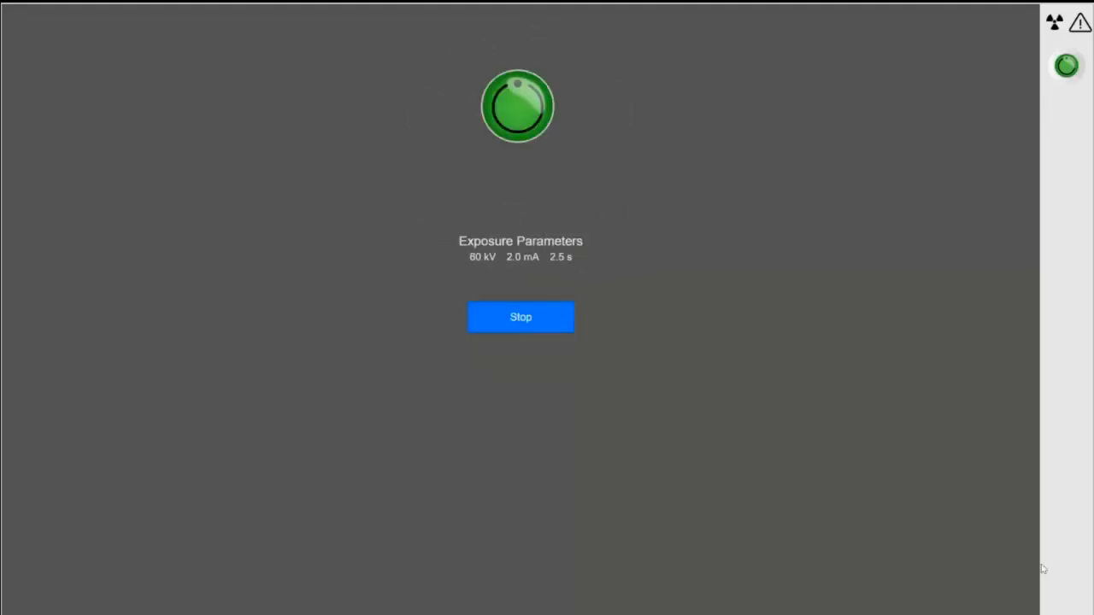
- Review the step 2950.2 margin values and finish the X-Ray beam 3D test
click(521, 317)
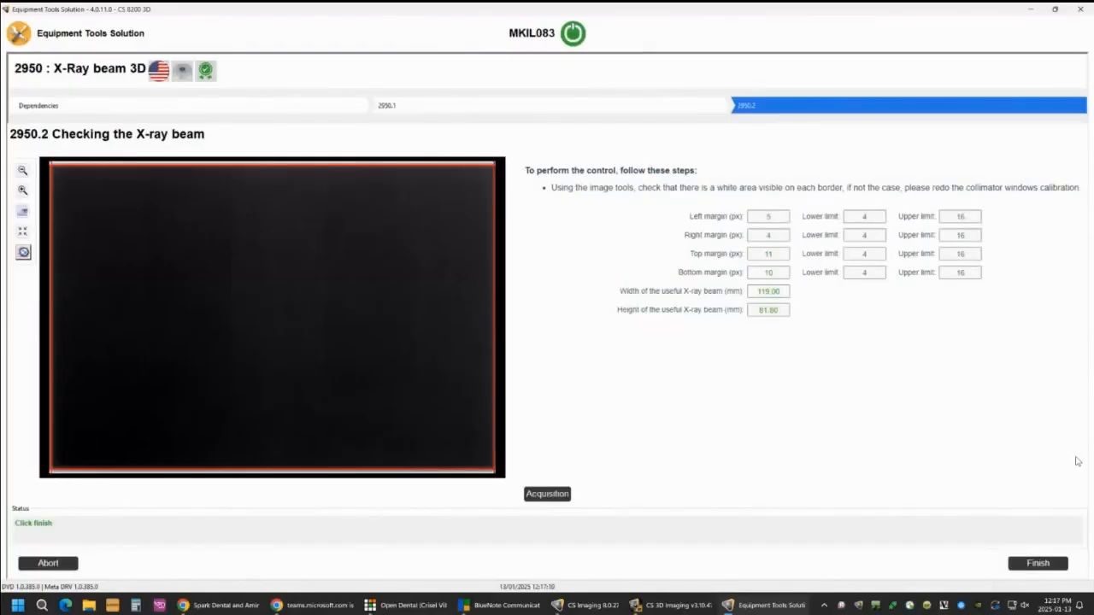
mouse_move(1060, 477)
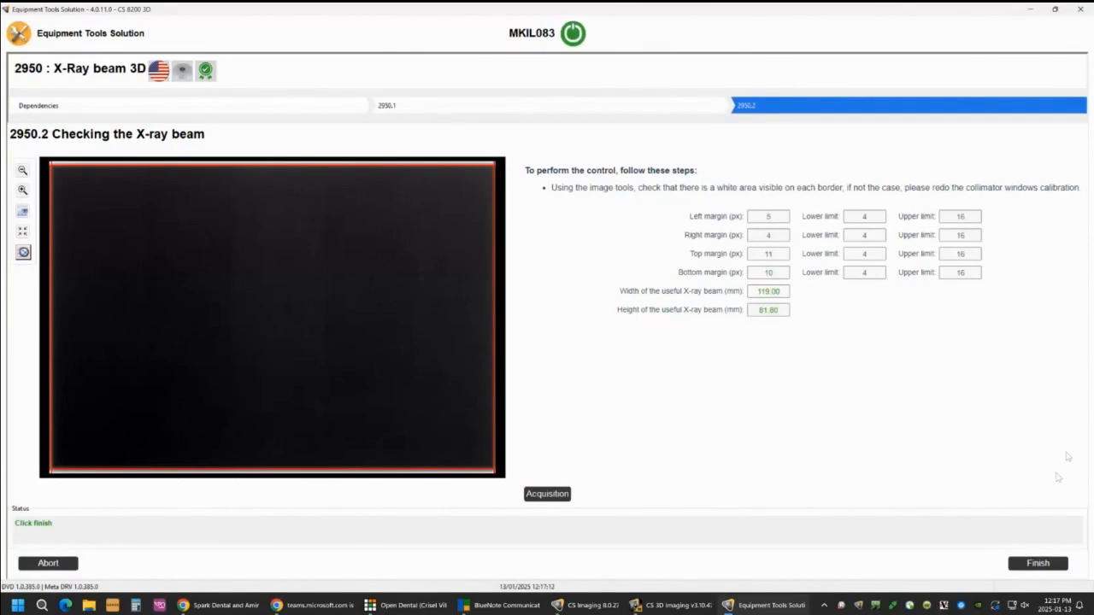
click(1038, 562)
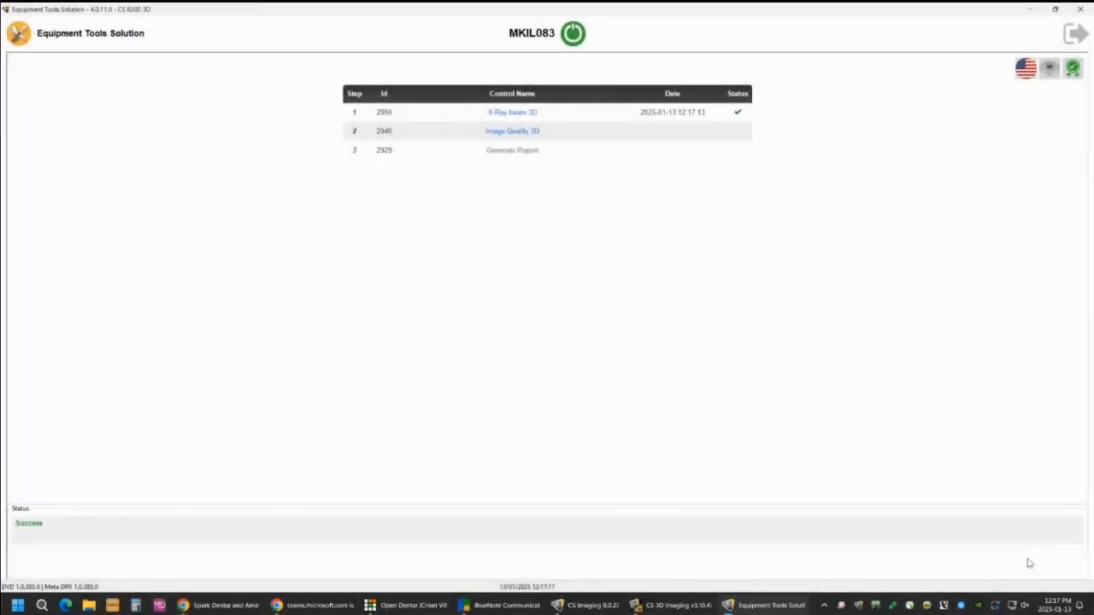
mouse_move(530, 137)
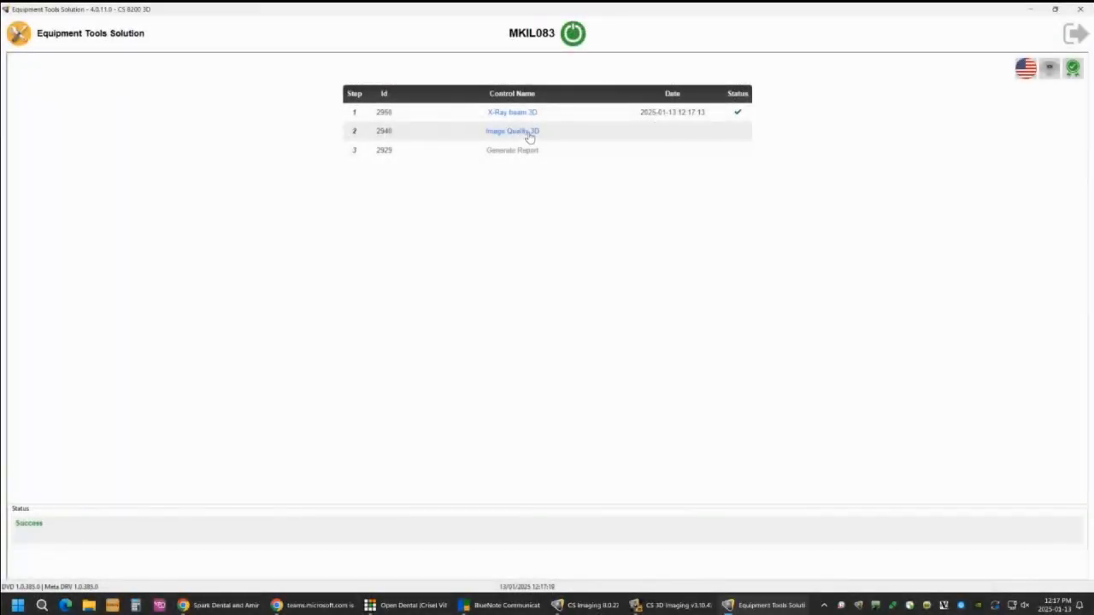
- Open 2940 Image Quality 3D and start the calibration
click(512, 131)
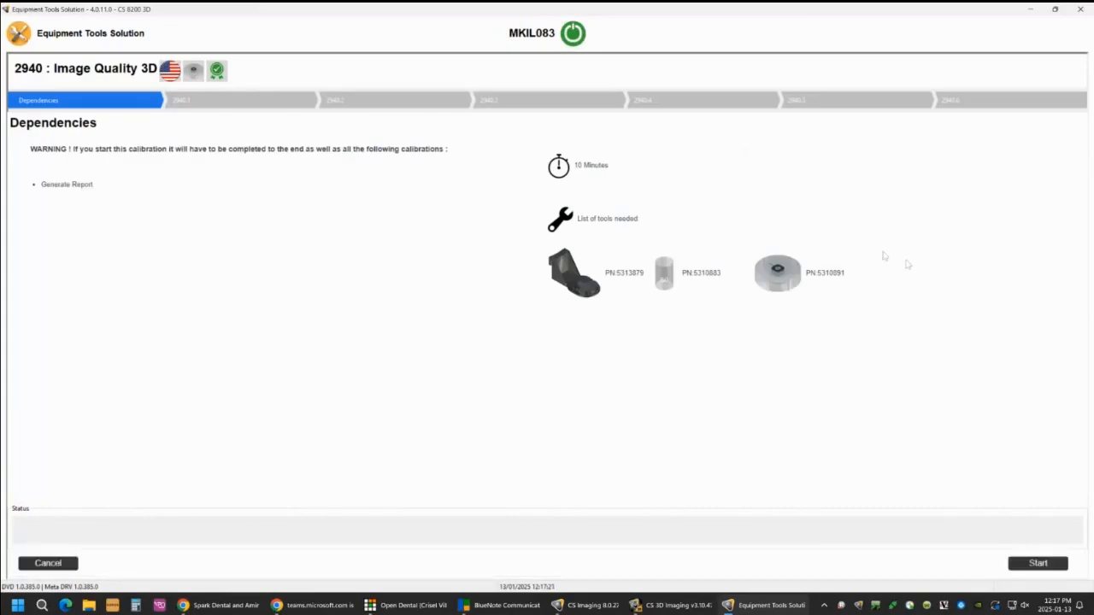
mouse_move(909, 267)
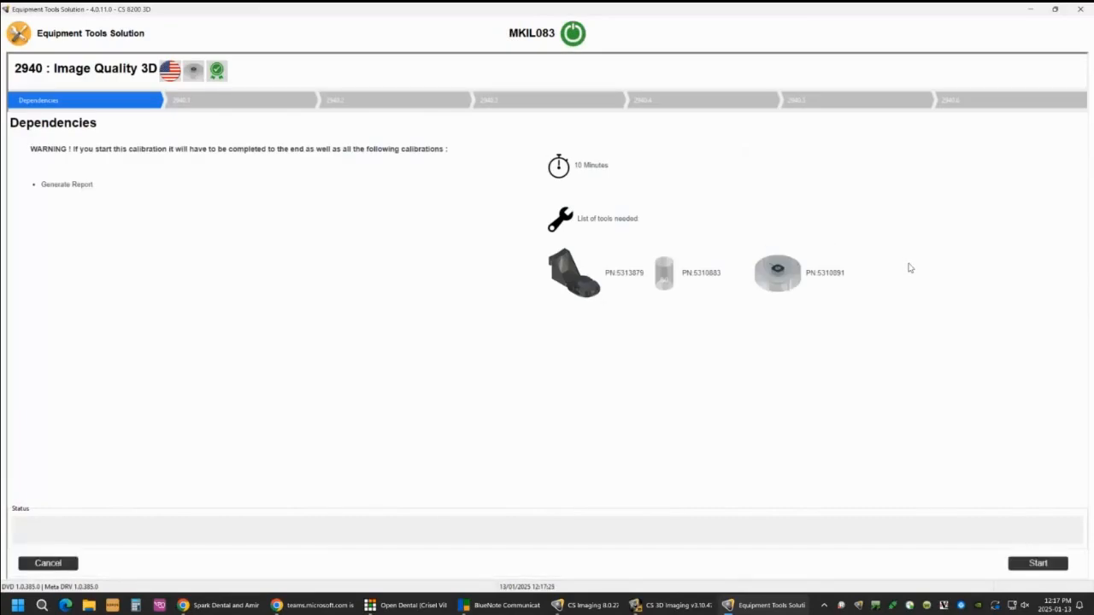
click(1037, 563)
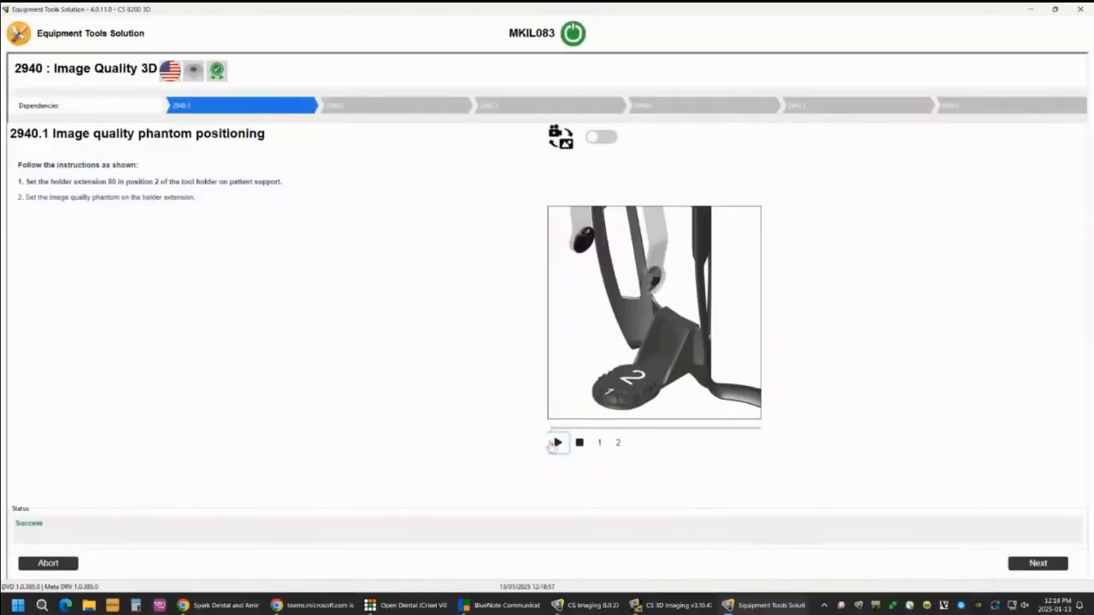
- Play the phantom positioning animation, then begin the 80 kV, 5.0 mA, 15.0 s exposure
click(557, 442)
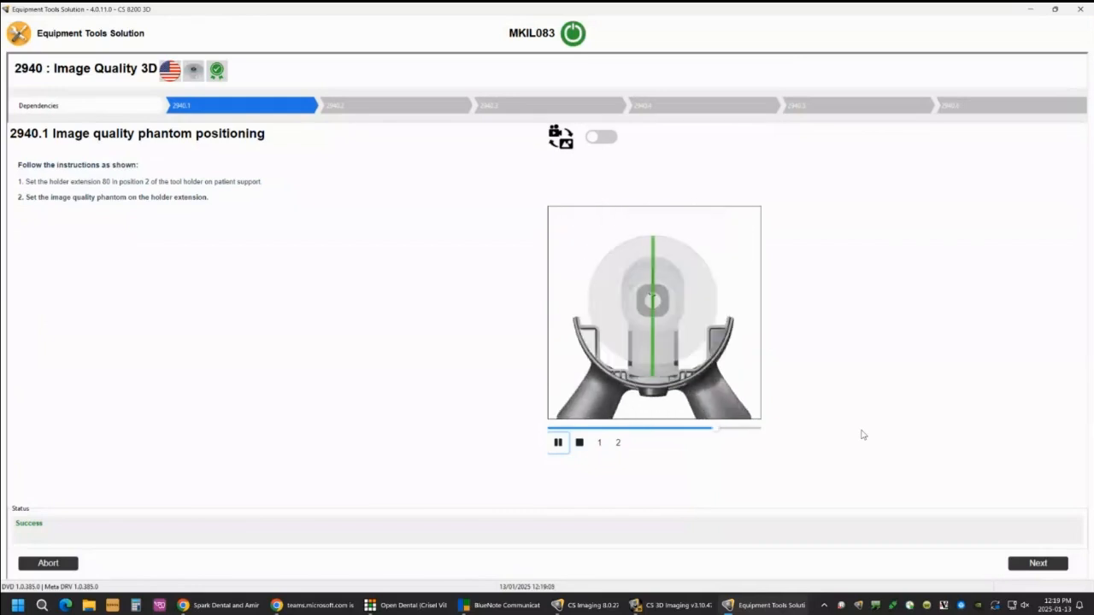
click(558, 442)
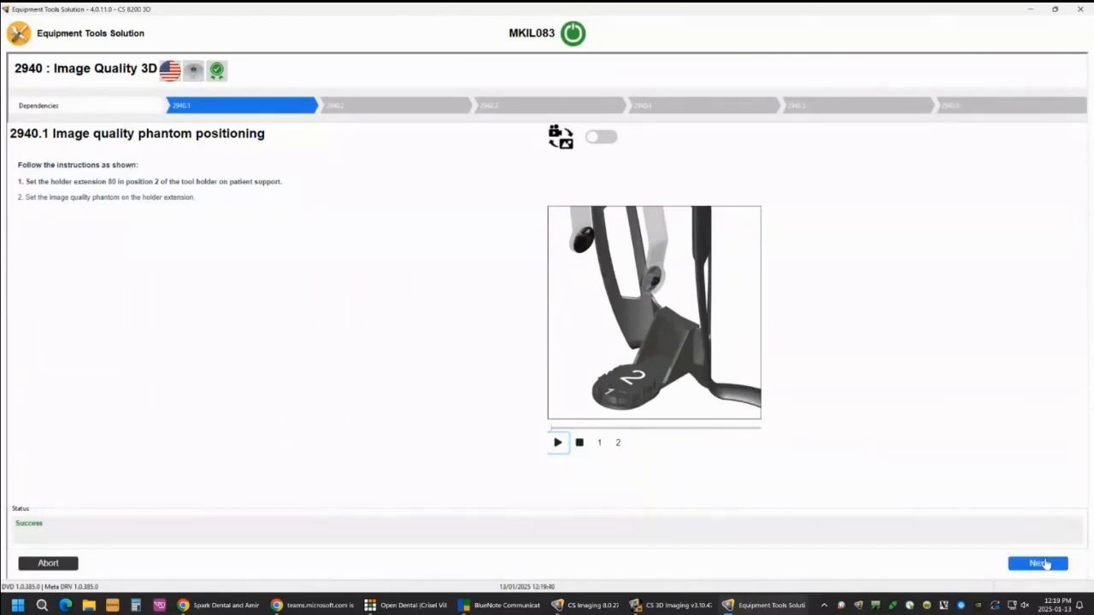
click(1037, 563)
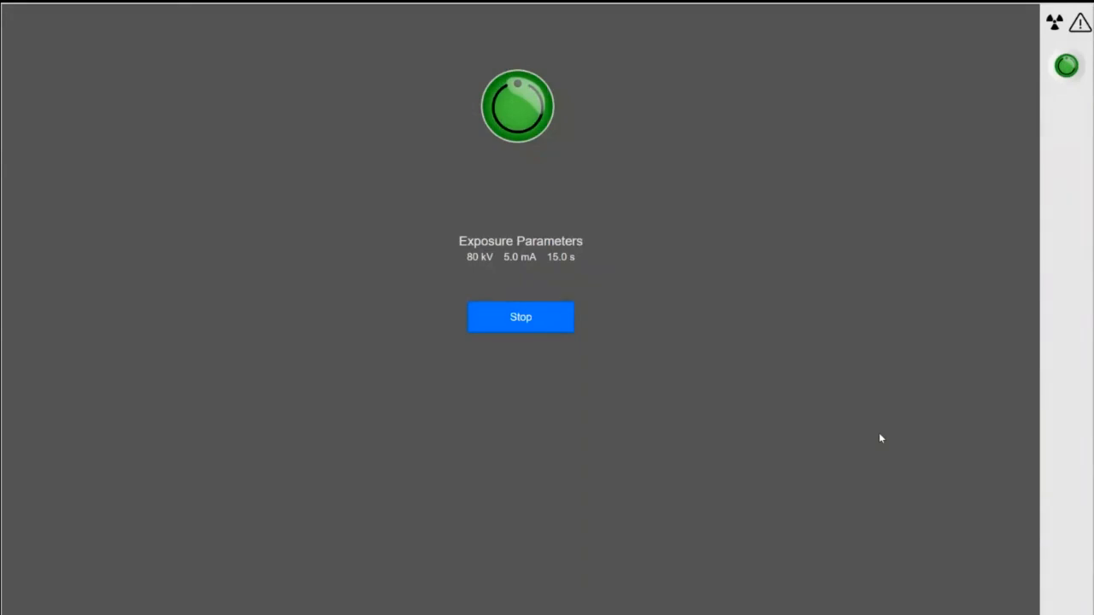
- Review the 2940.2 noise homogeneity results: signal/noise 13.61, homogeneity 2.11
click(520, 317)
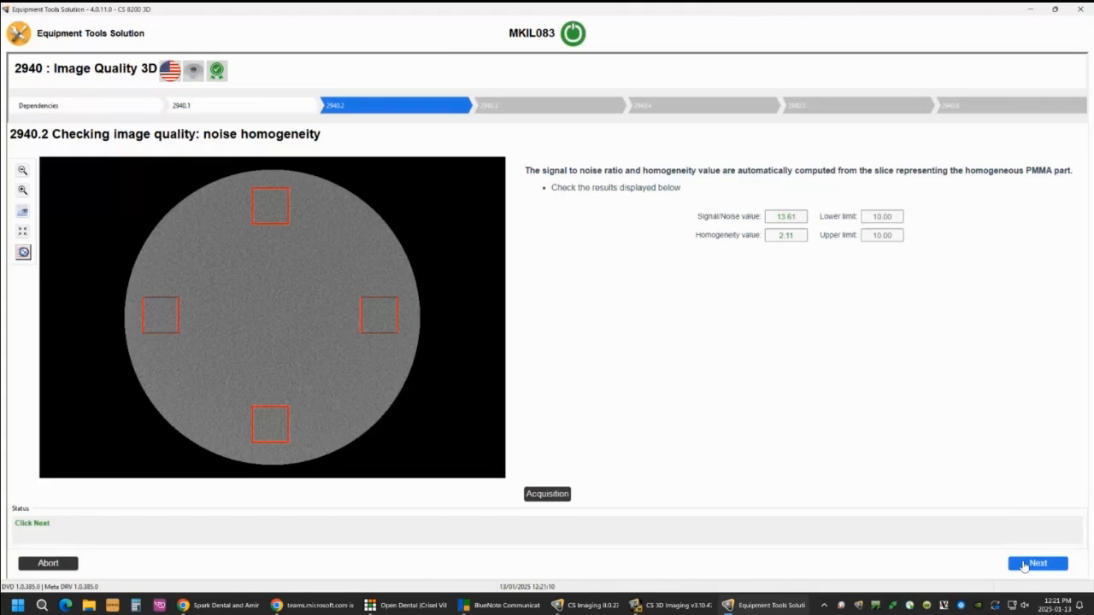
- Place the second red rectangle on the PVC part so contrast passes at 8.68
click(1036, 563)
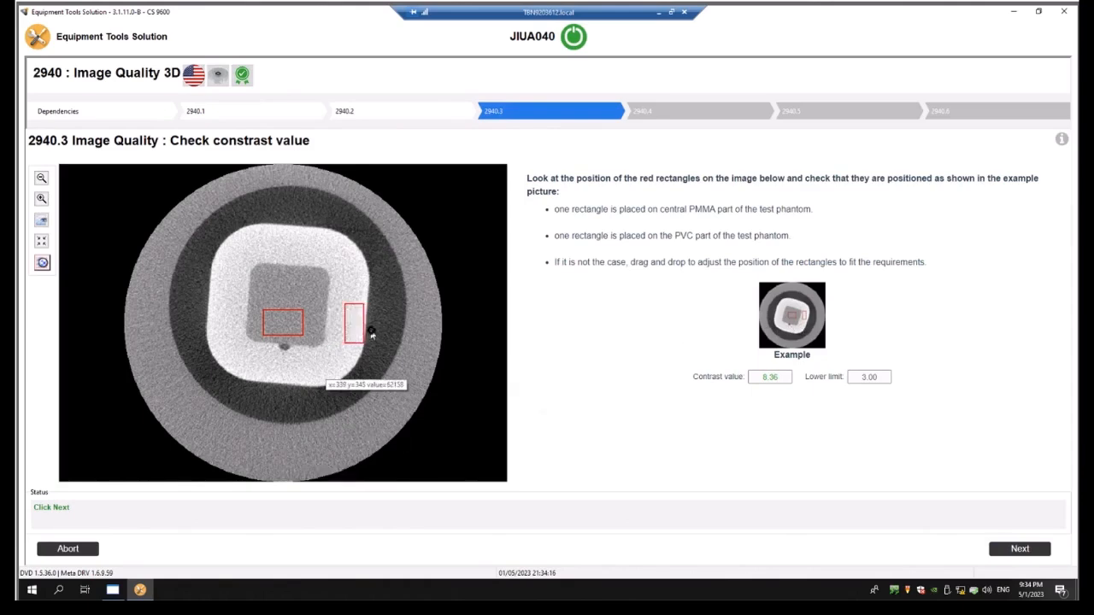
drag(353, 325, 408, 329)
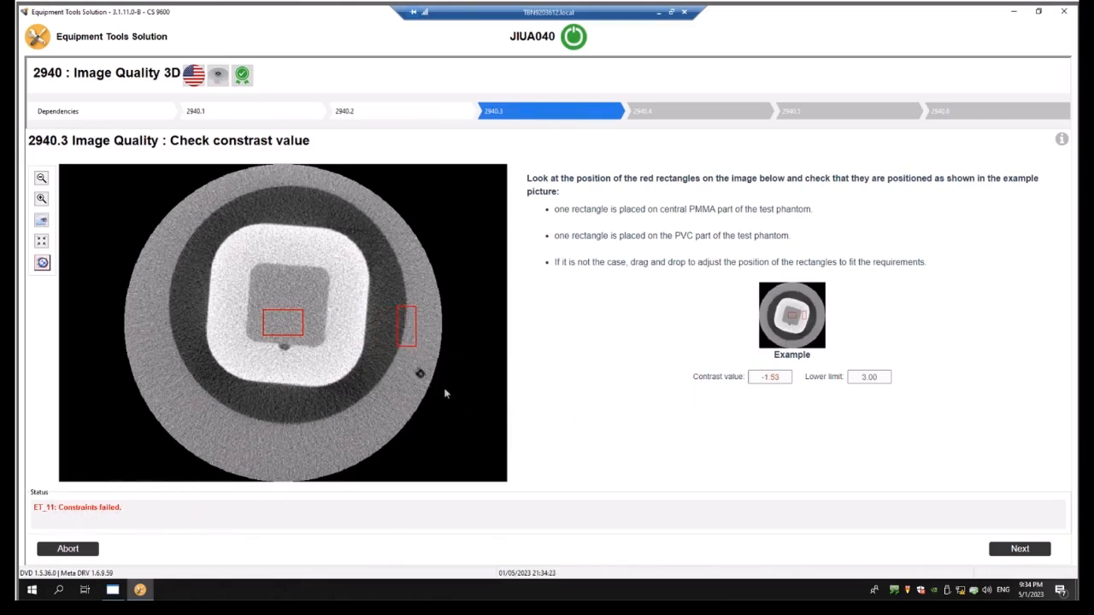
drag(406, 324, 384, 320)
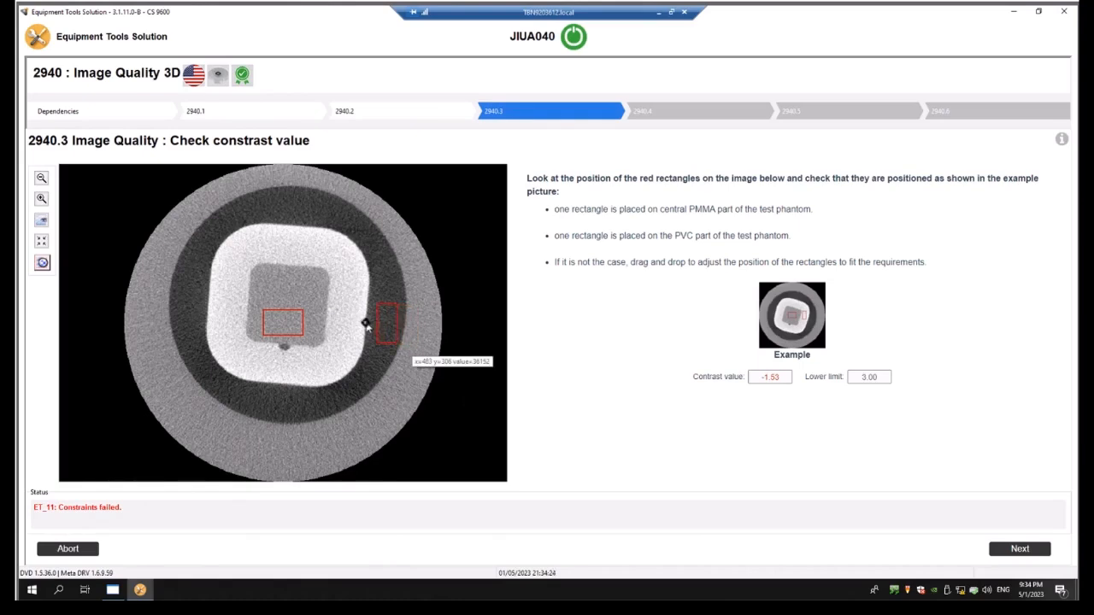
drag(386, 321, 351, 318)
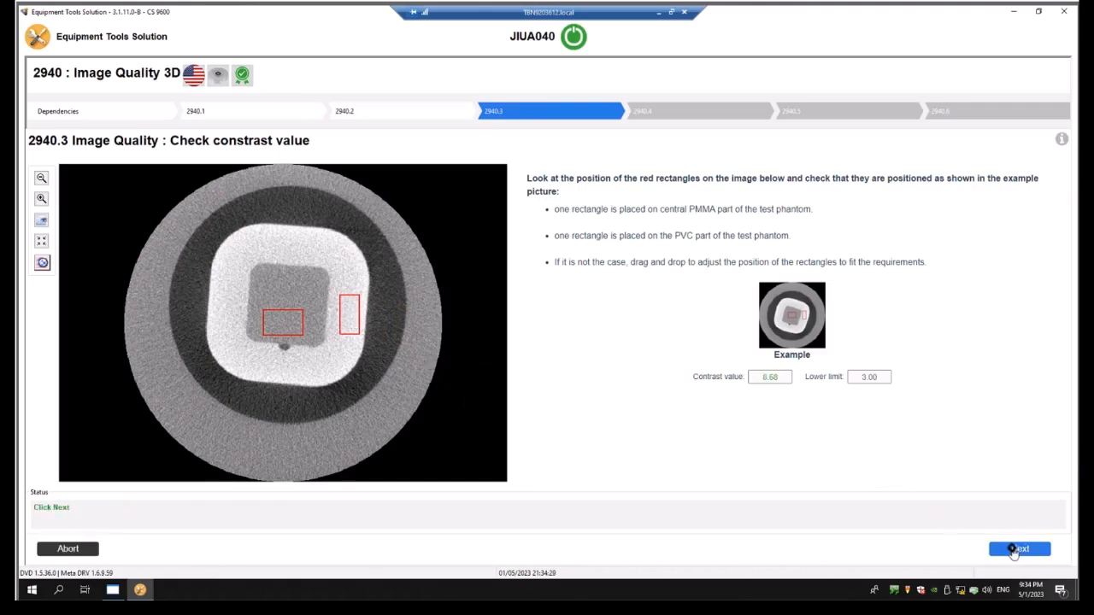
click(1018, 548)
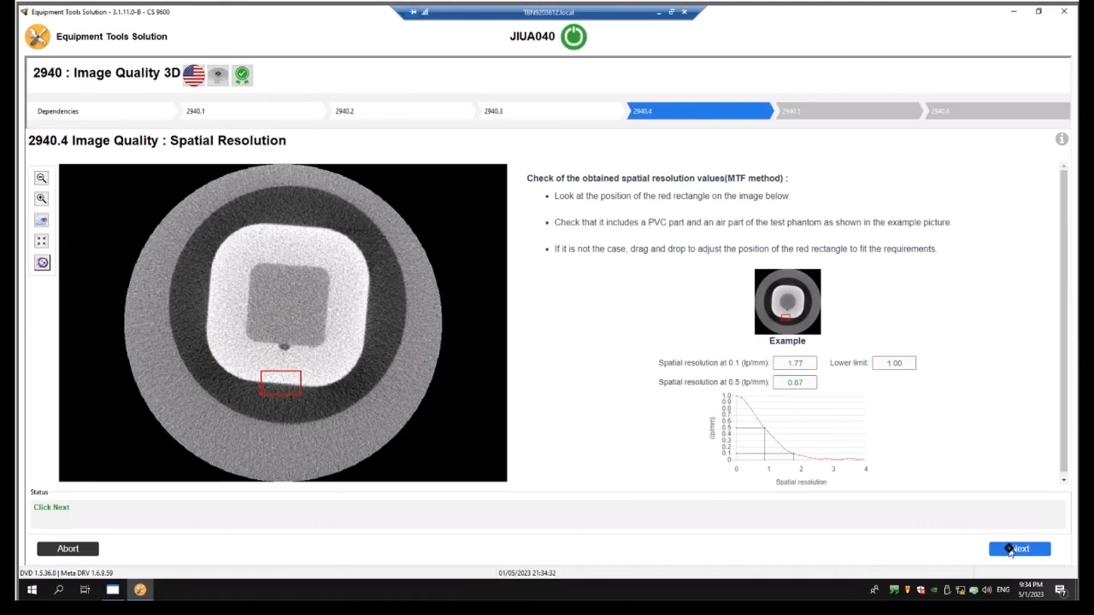
- Accept spatial resolution, centre the red cross on the inner PVC border, and finish at 6.41 mm
click(1018, 549)
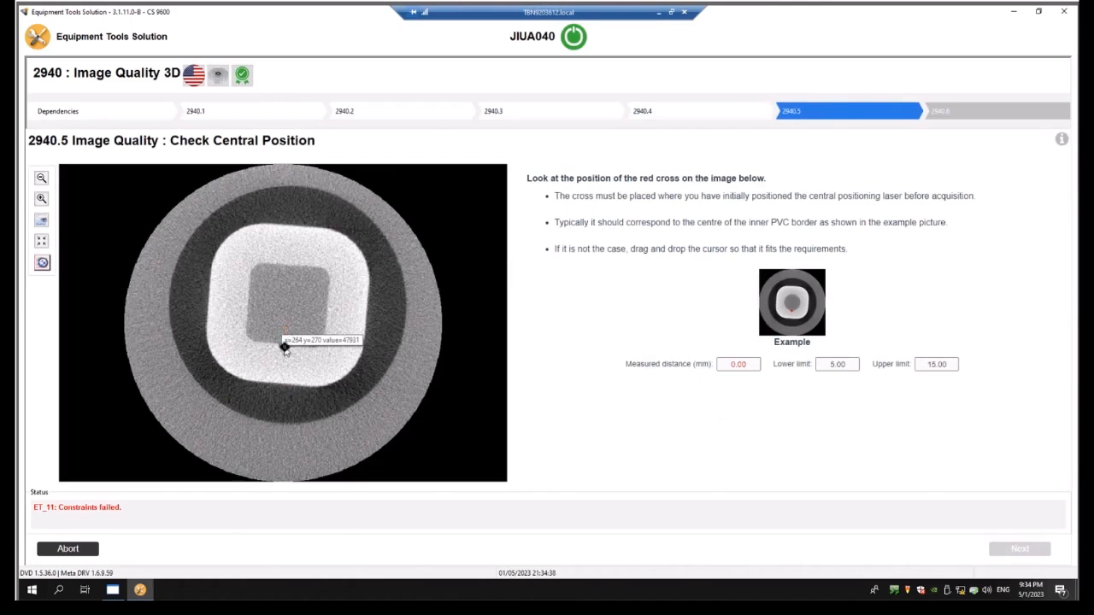
drag(284, 348, 284, 345)
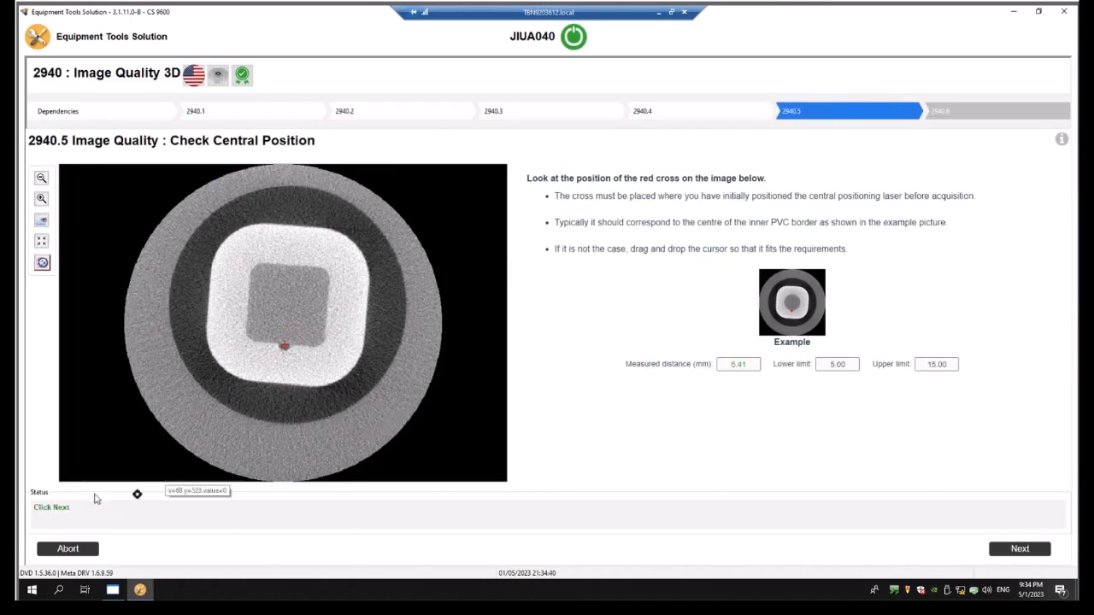
click(1019, 548)
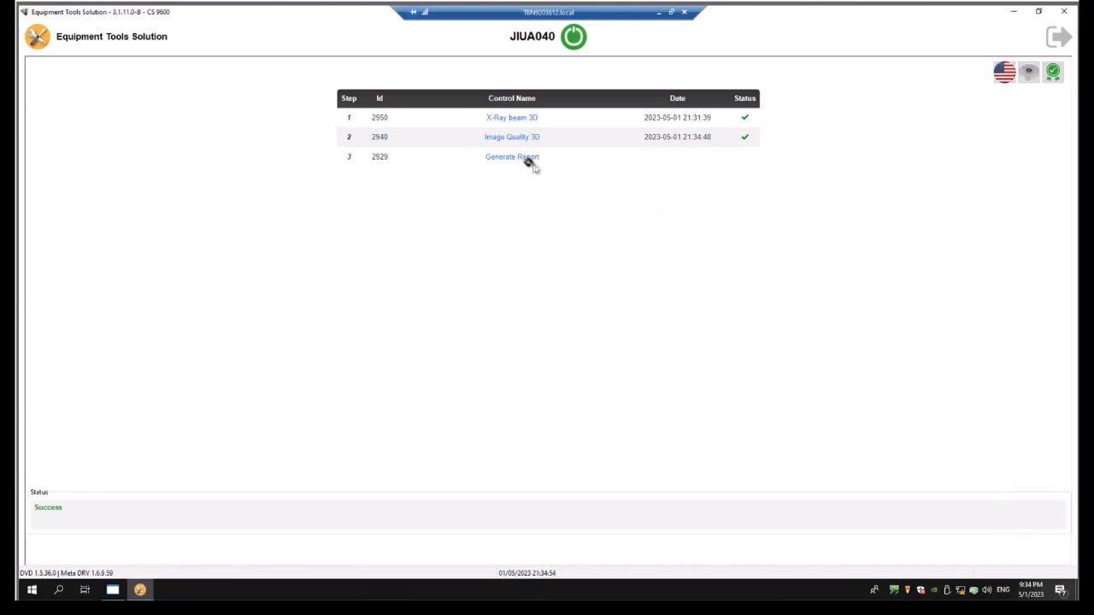
- Enter the practitioner and technician names in Generate Report and create the report
click(512, 157)
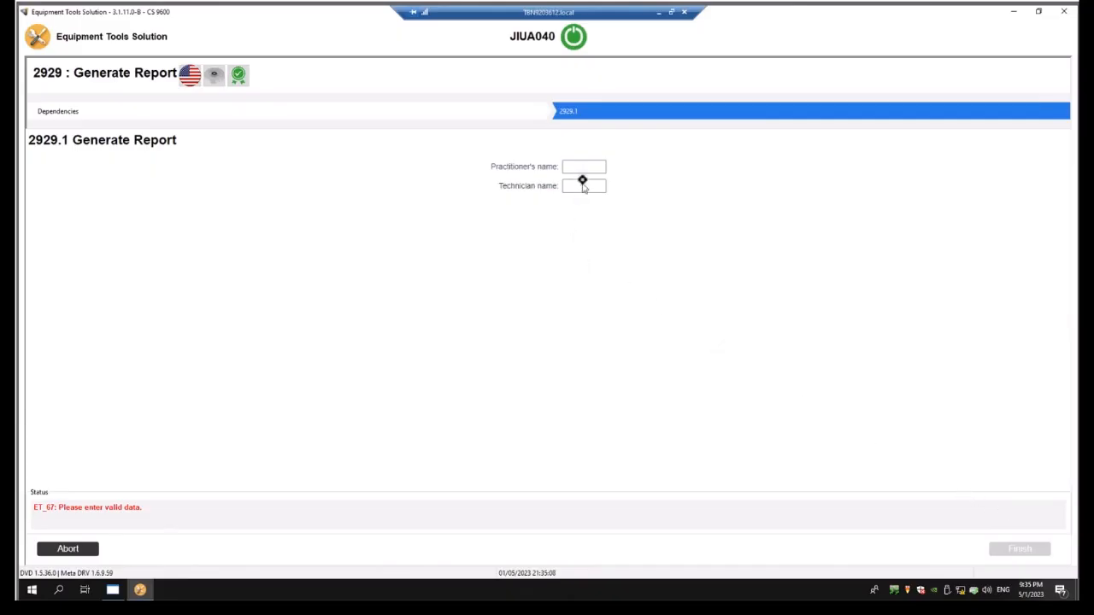
click(583, 166)
text(JA)
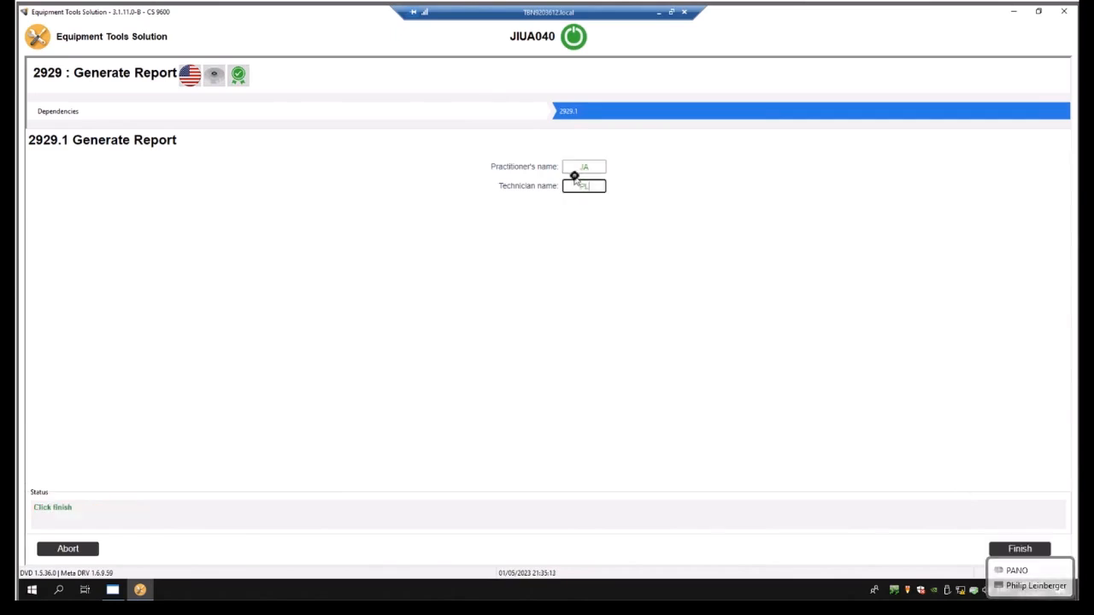
click(1019, 548)
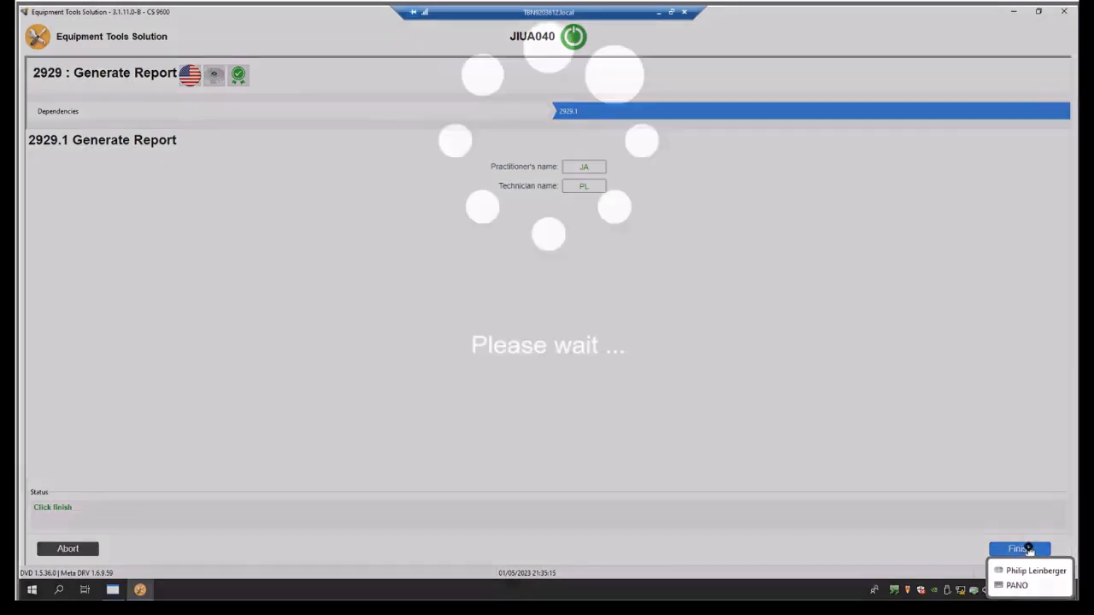
- Let report generation finish successfully and return to the home screen with Quality Assurance Tools and Report Viewer
click(1019, 548)
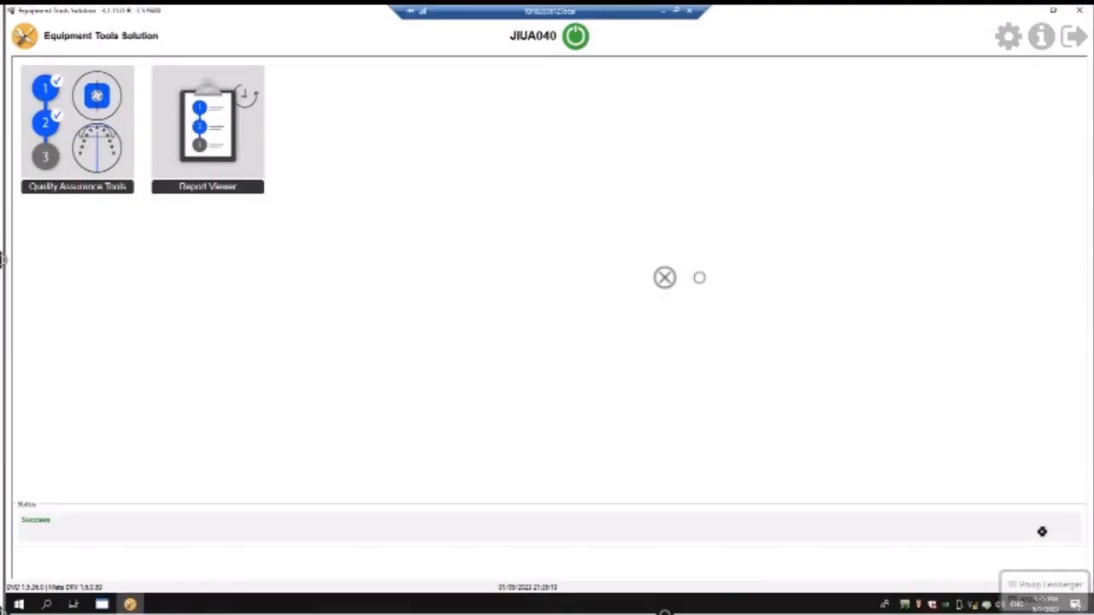